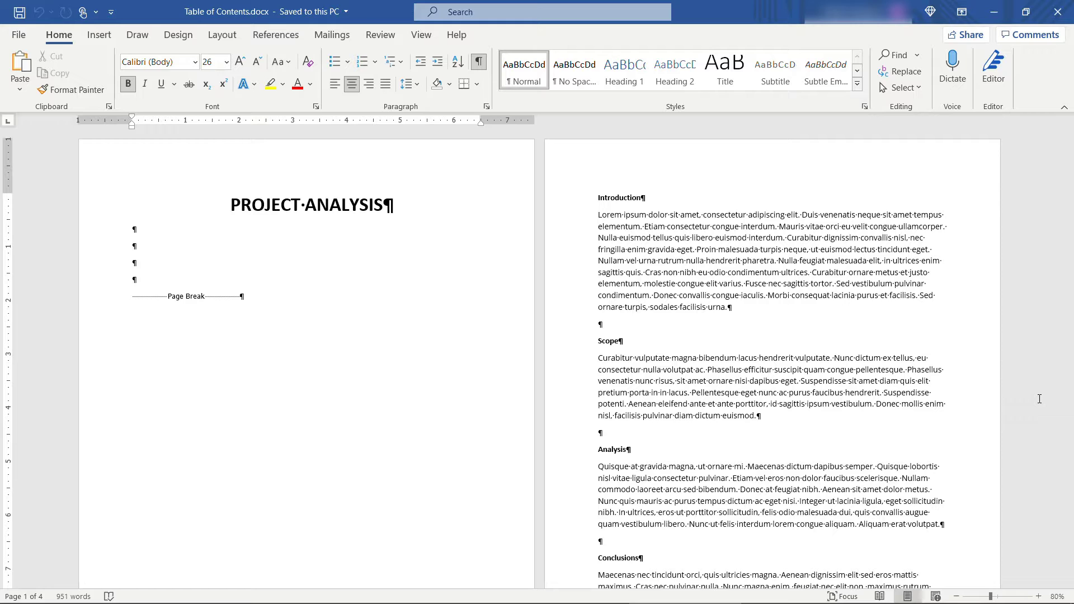
Scroll the document and type 'Introd' and '1' into the text.
scroll(down, 3)
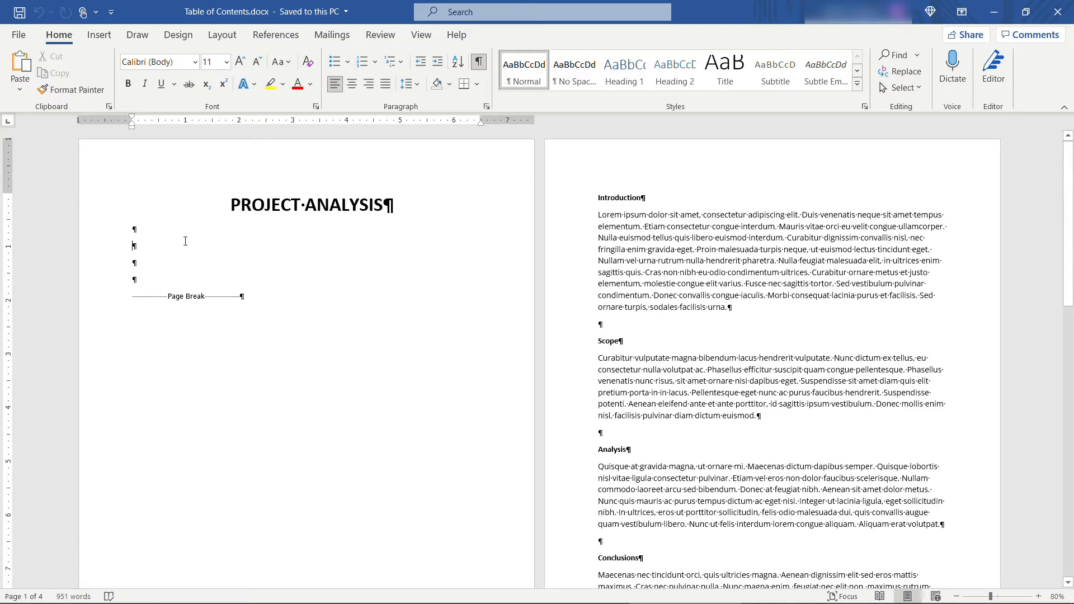
text(Introduction)
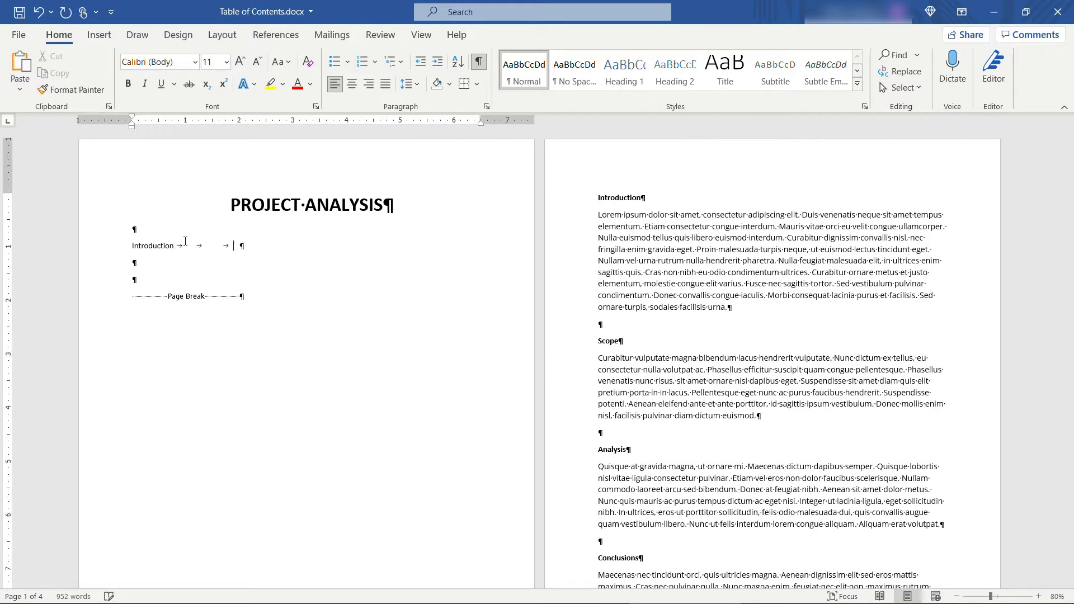
text(1)
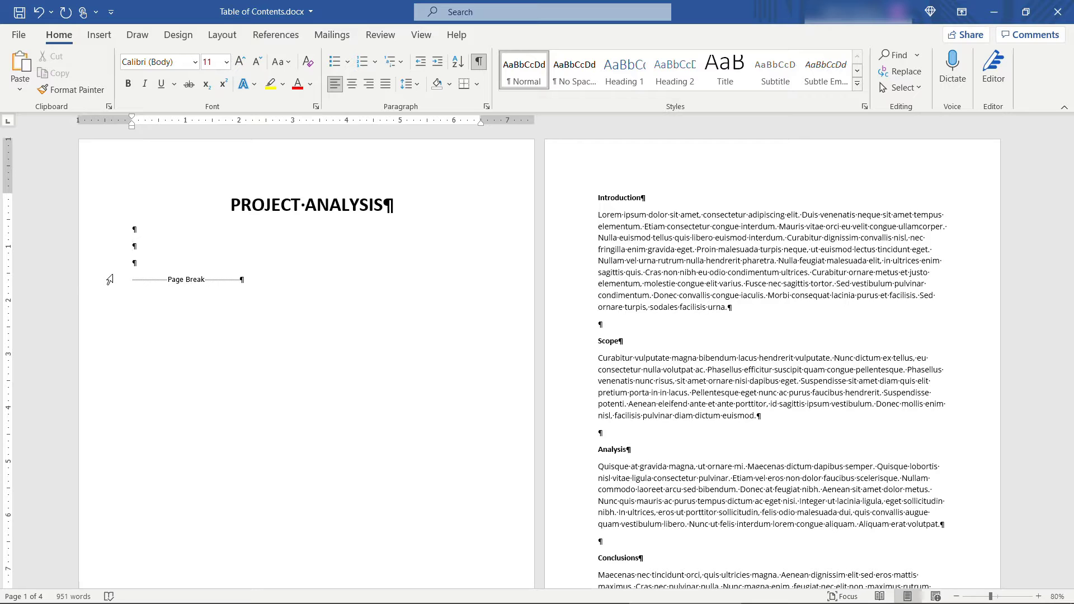
Insert Automatic Table 1 from References, dismissing the missing-headings message.
click(276, 34)
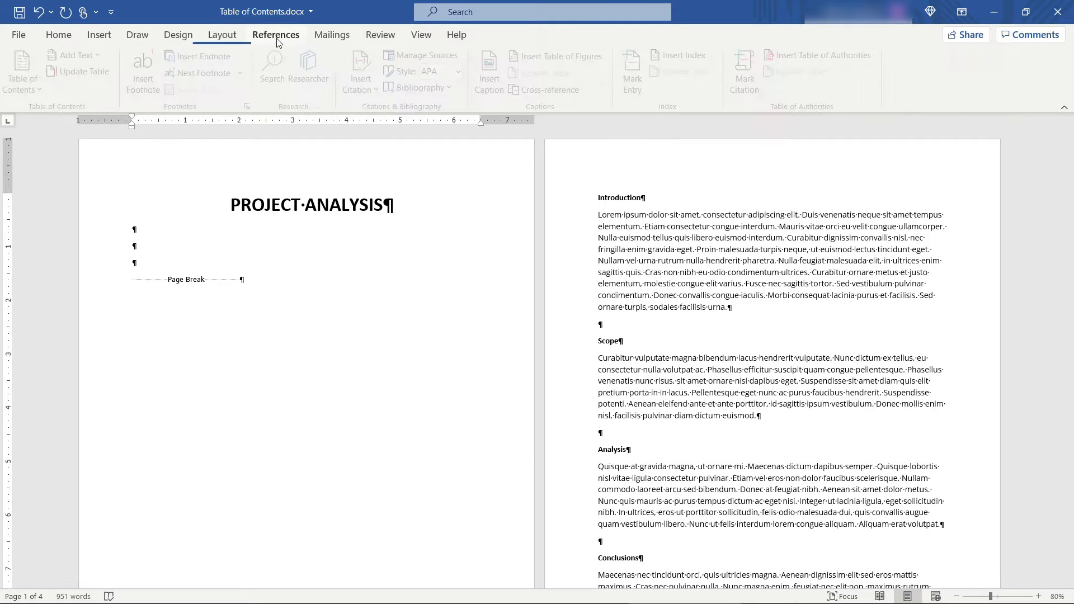
click(275, 34)
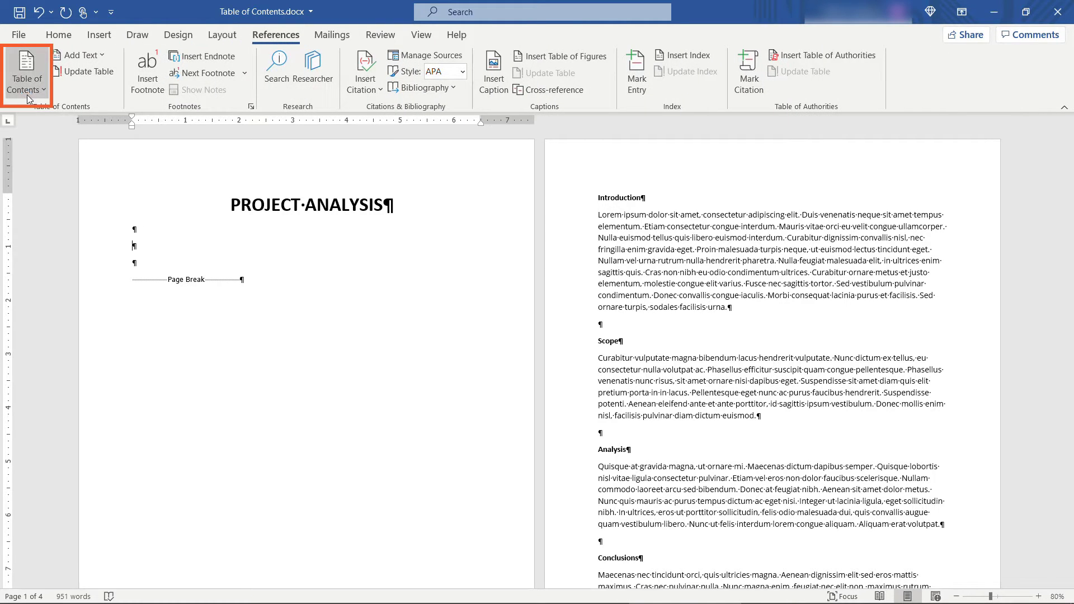
click(27, 72)
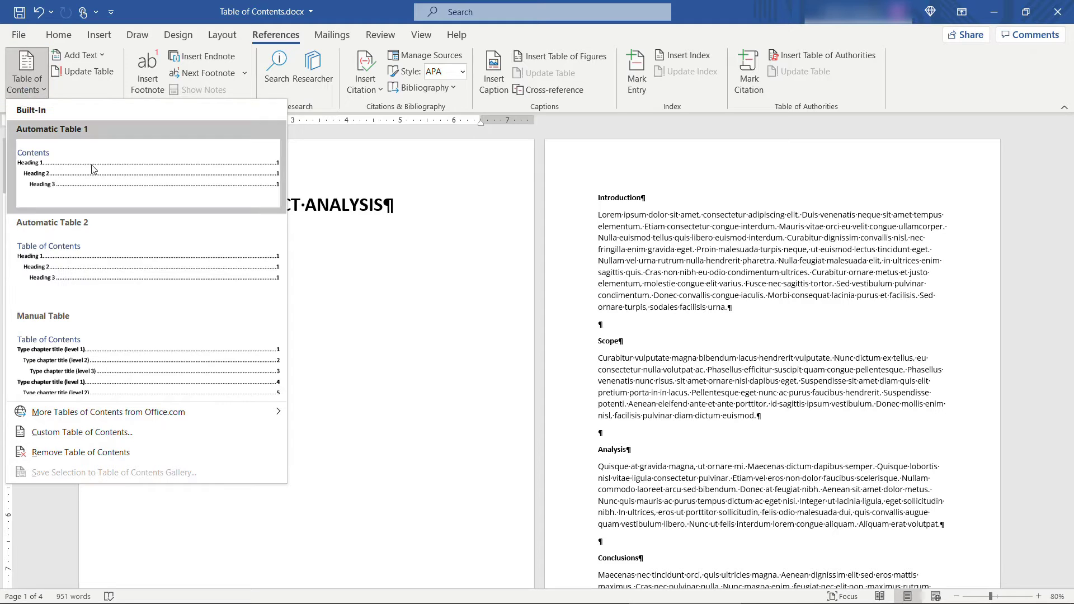
mouse_move(121, 189)
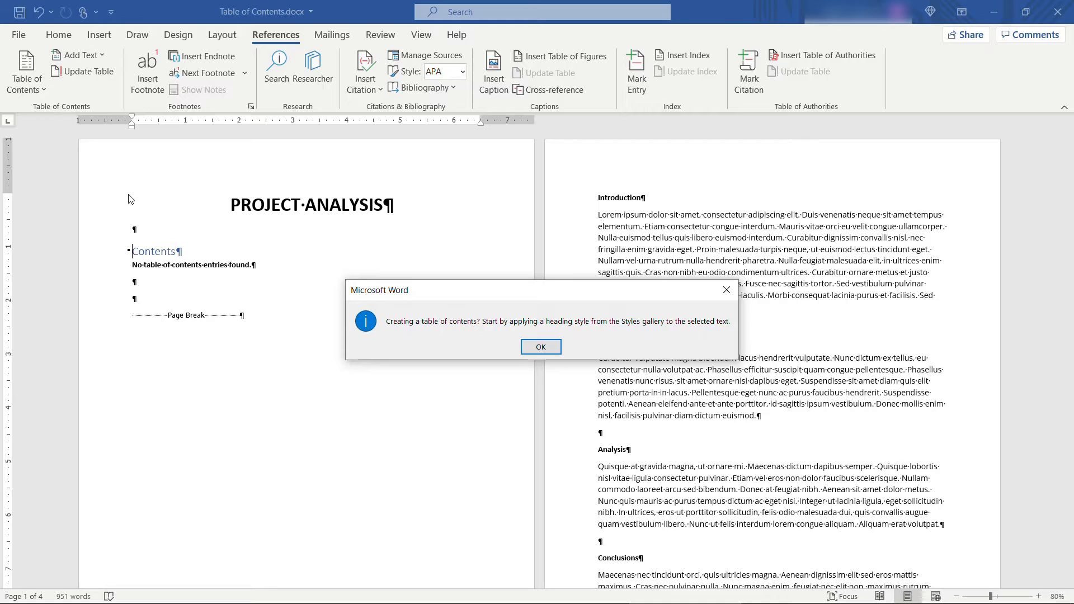
click(540, 347)
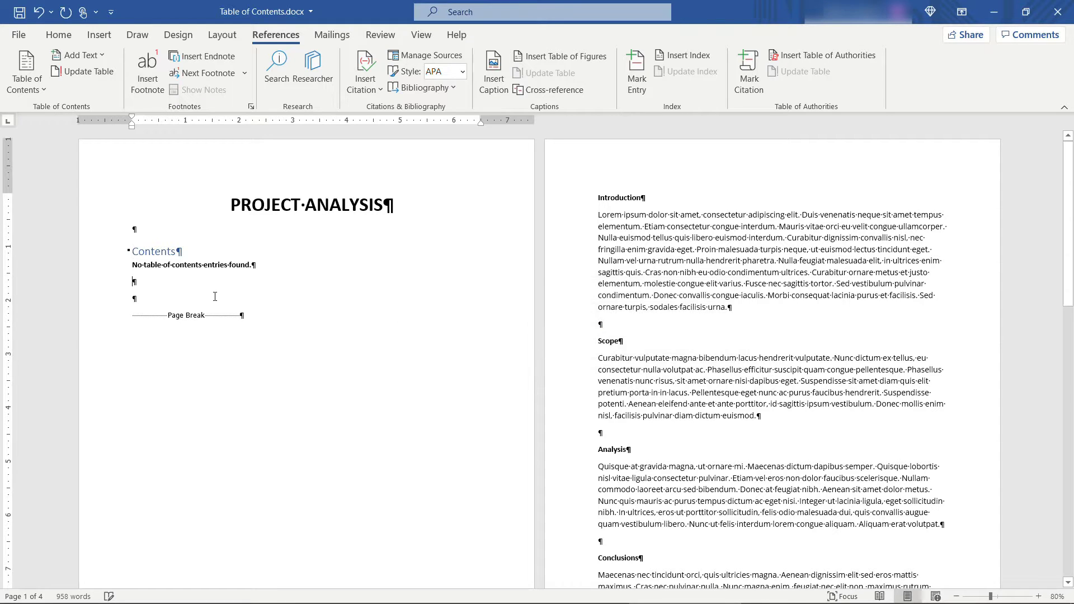
mouse_move(211, 293)
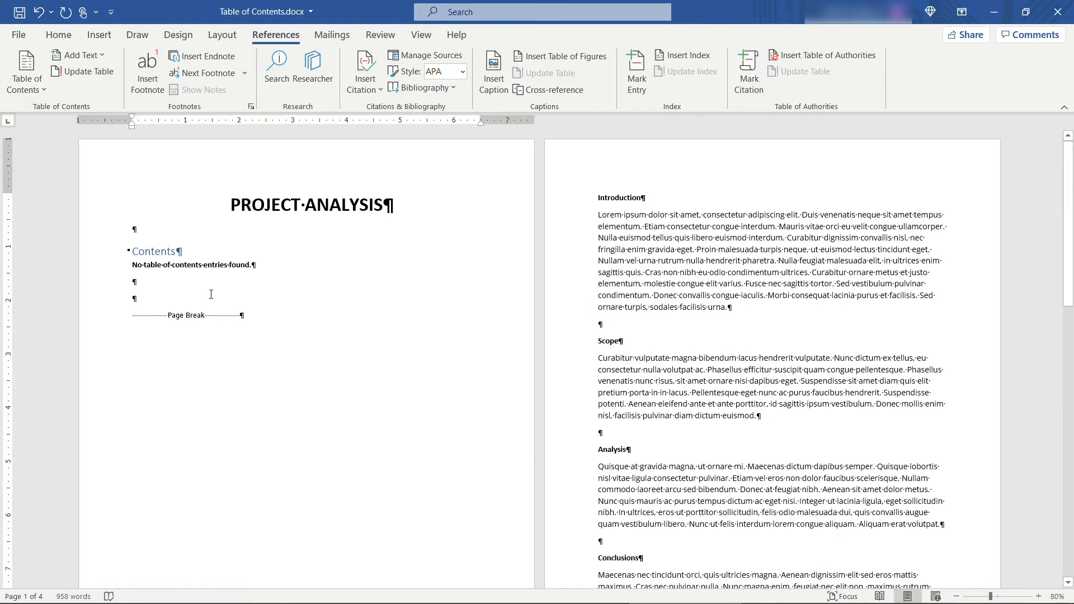
click(192, 265)
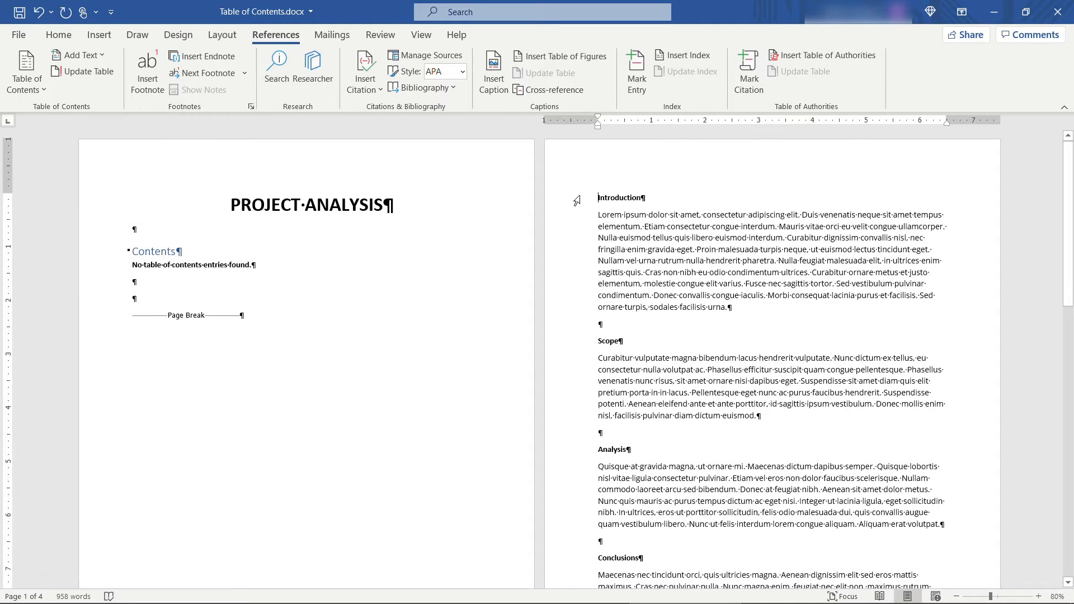
Apply the Heading 1 style to the Introduction and Scope section titles.
double_click(618, 198)
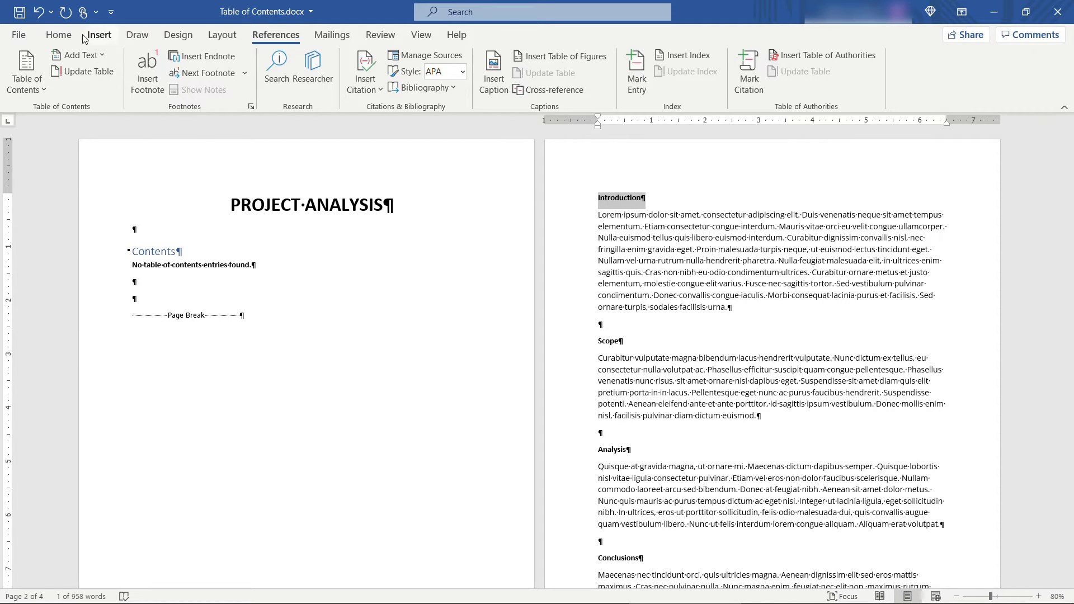
click(59, 35)
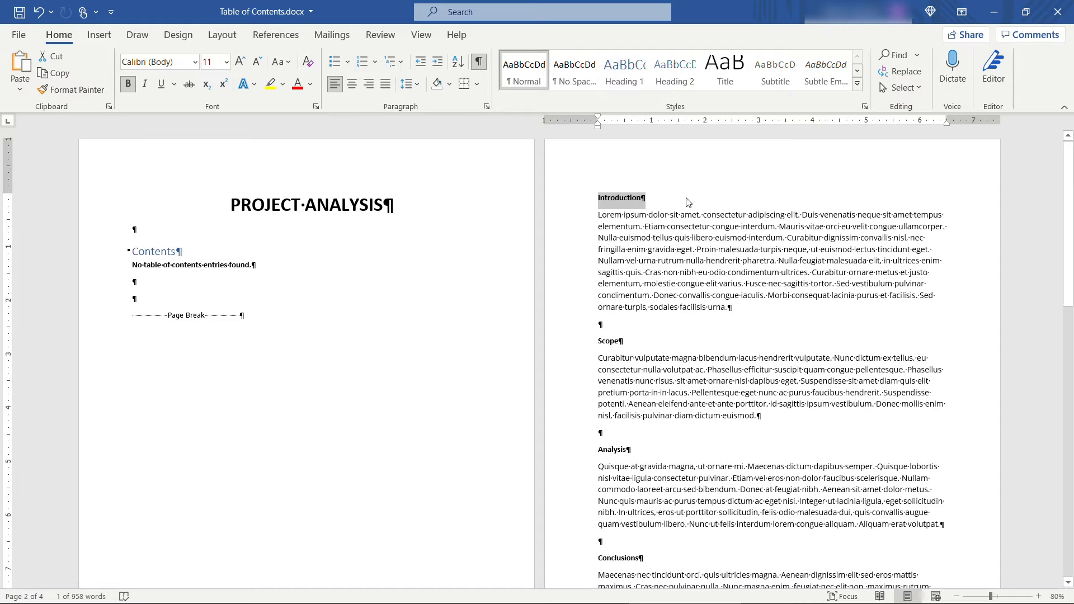
click(523, 71)
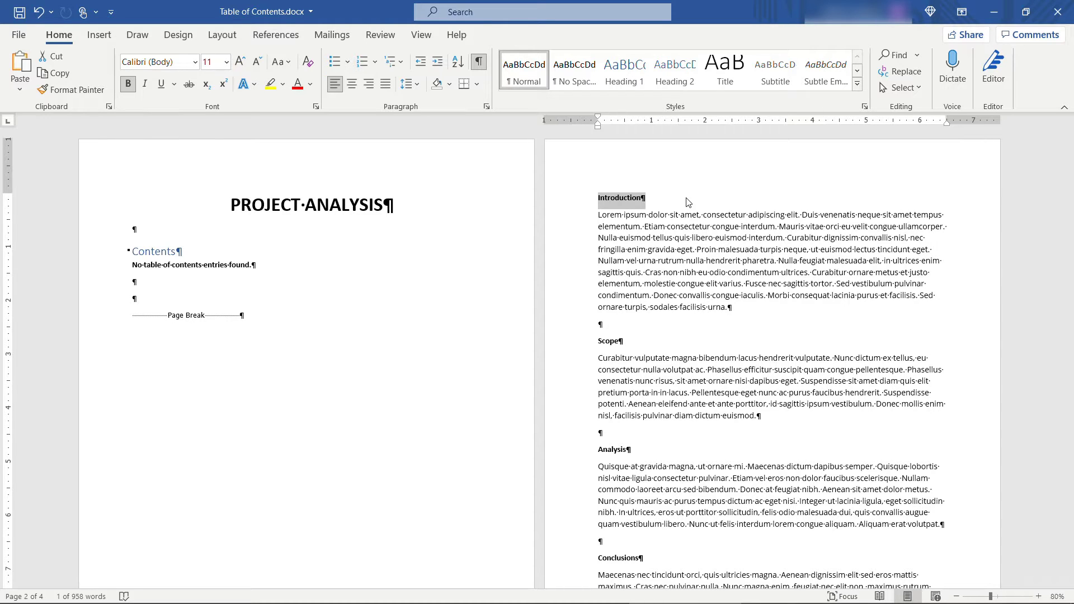
click(623, 68)
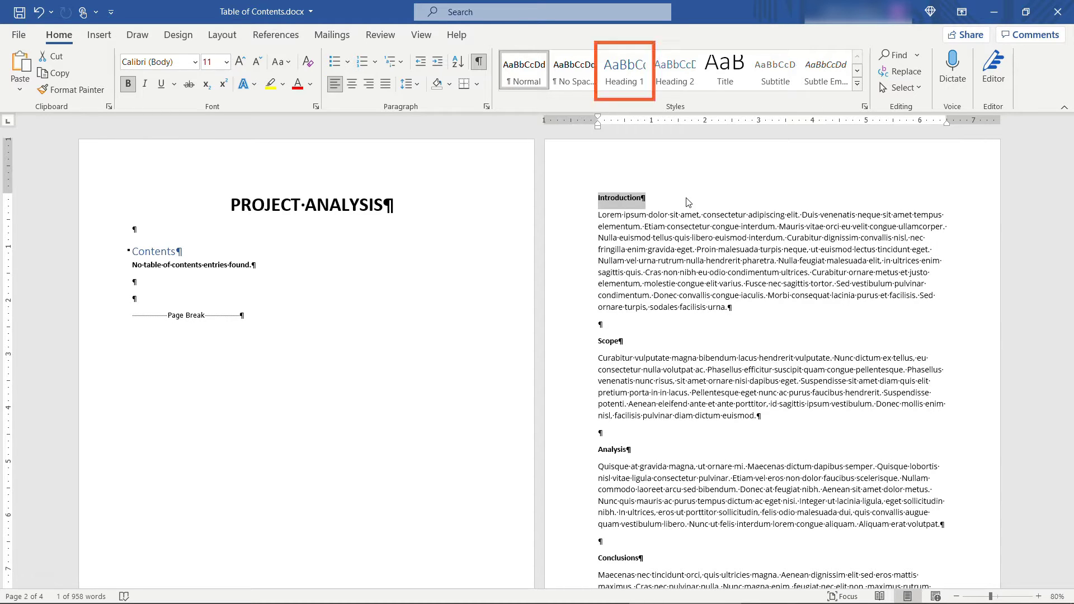
click(624, 68)
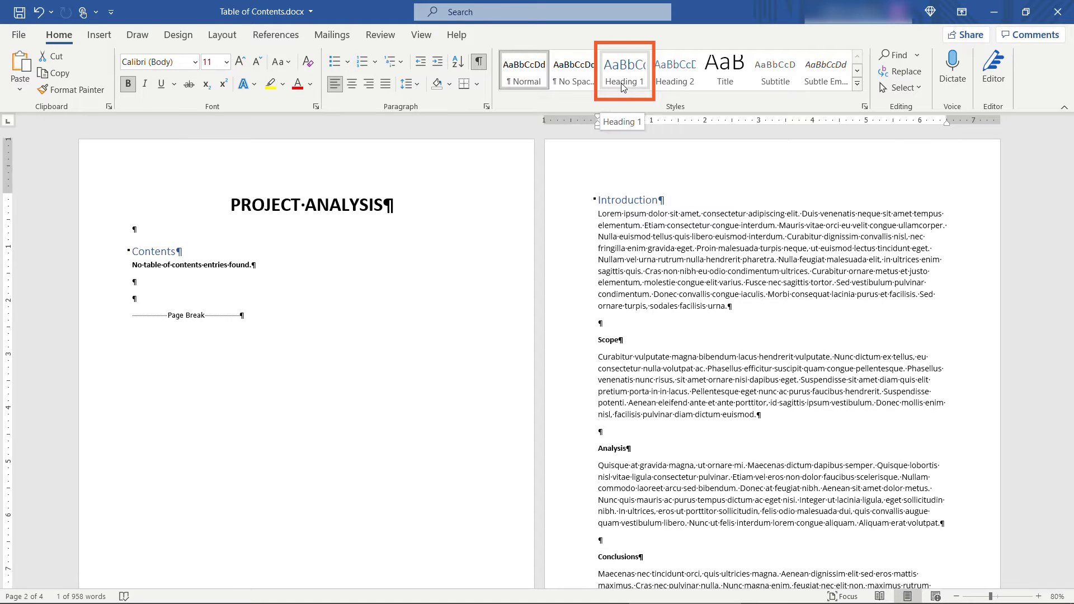
click(623, 69)
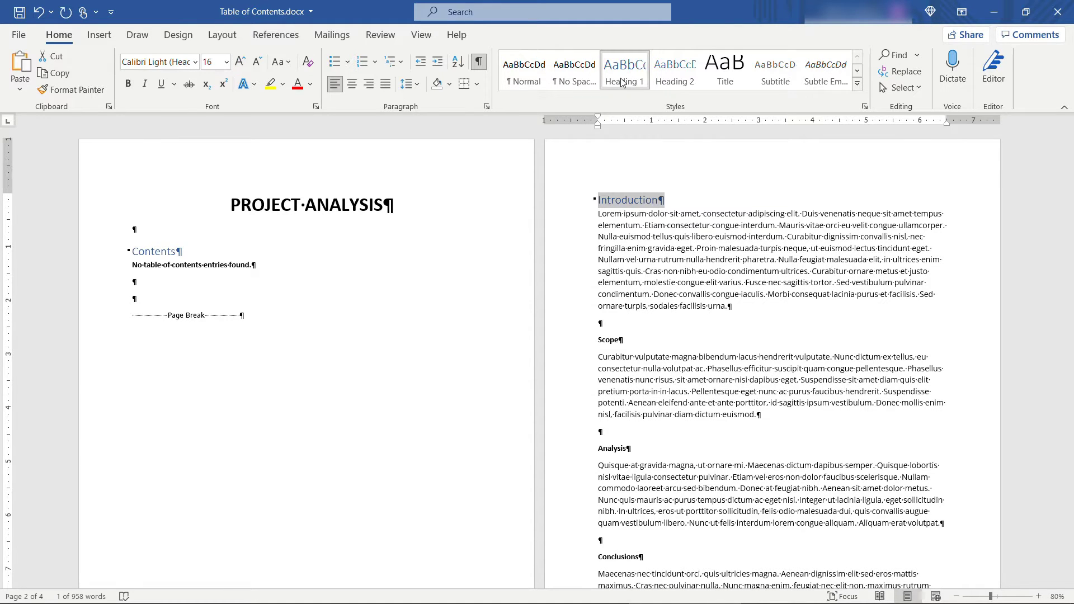
click(609, 340)
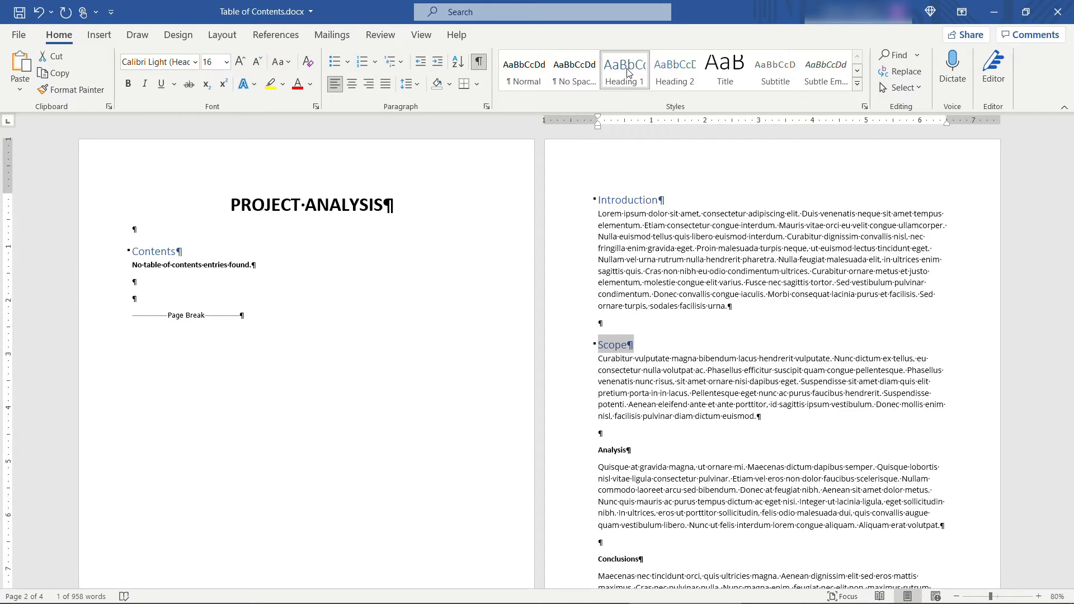
mouse_move(71, 89)
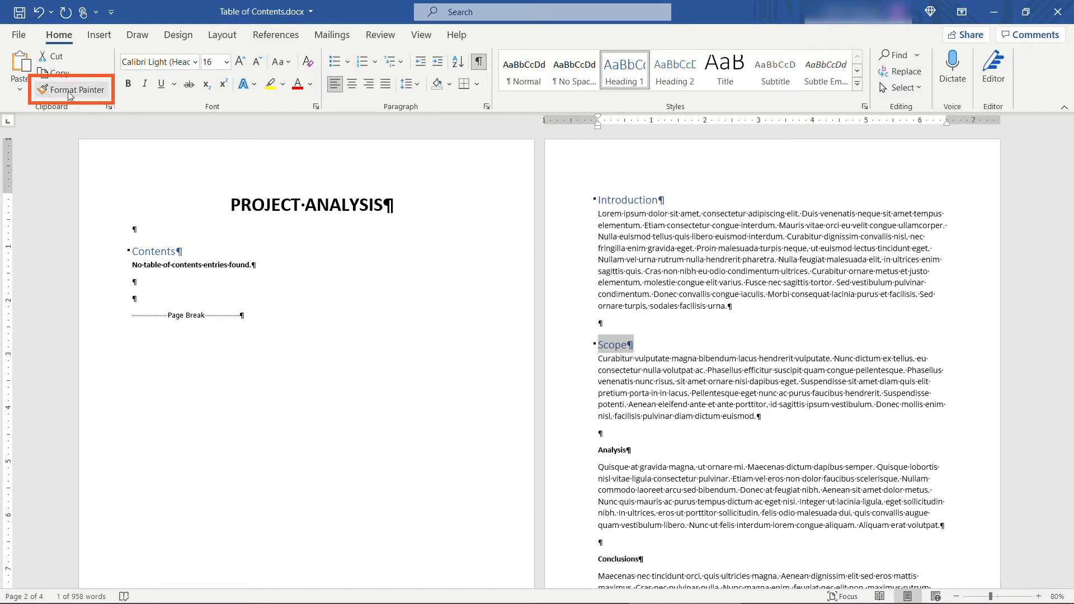
Copy heading formatting, then make the Appendix 1 title a Heading 2.
click(77, 90)
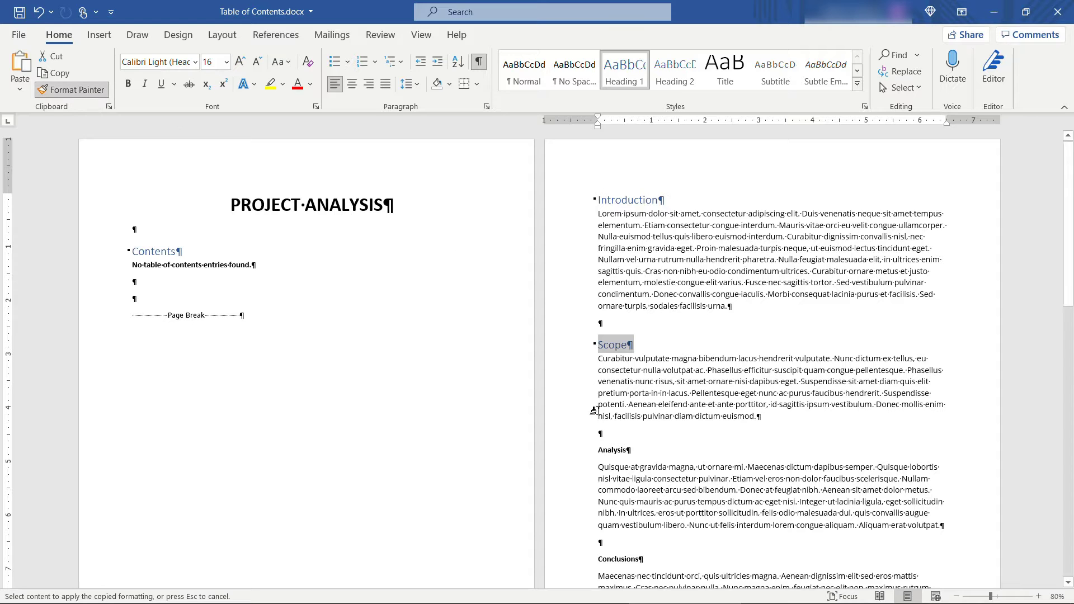
scroll(down, 3)
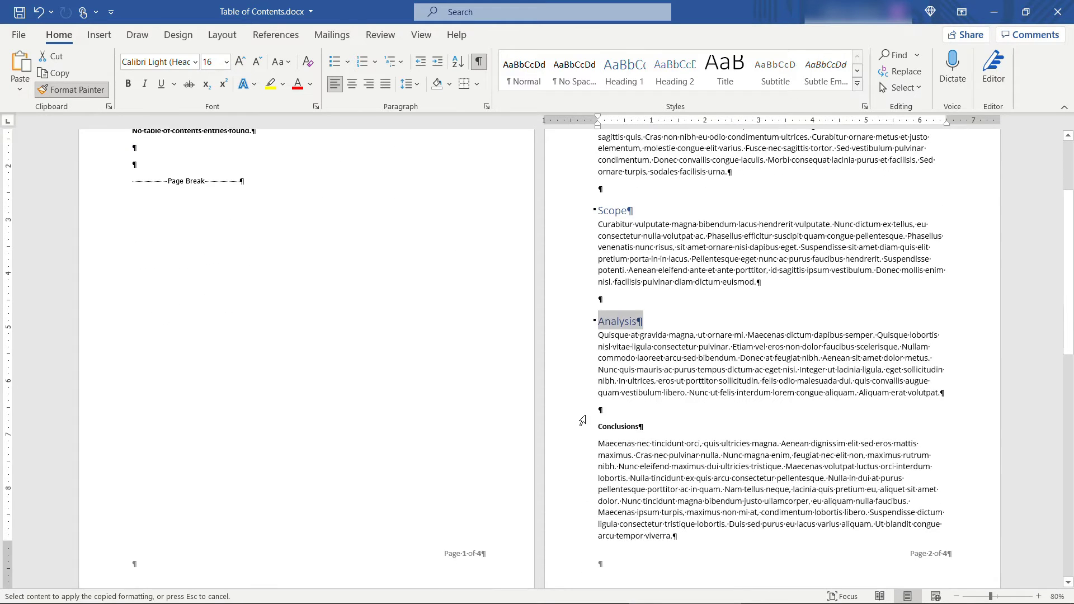
scroll(down, 3)
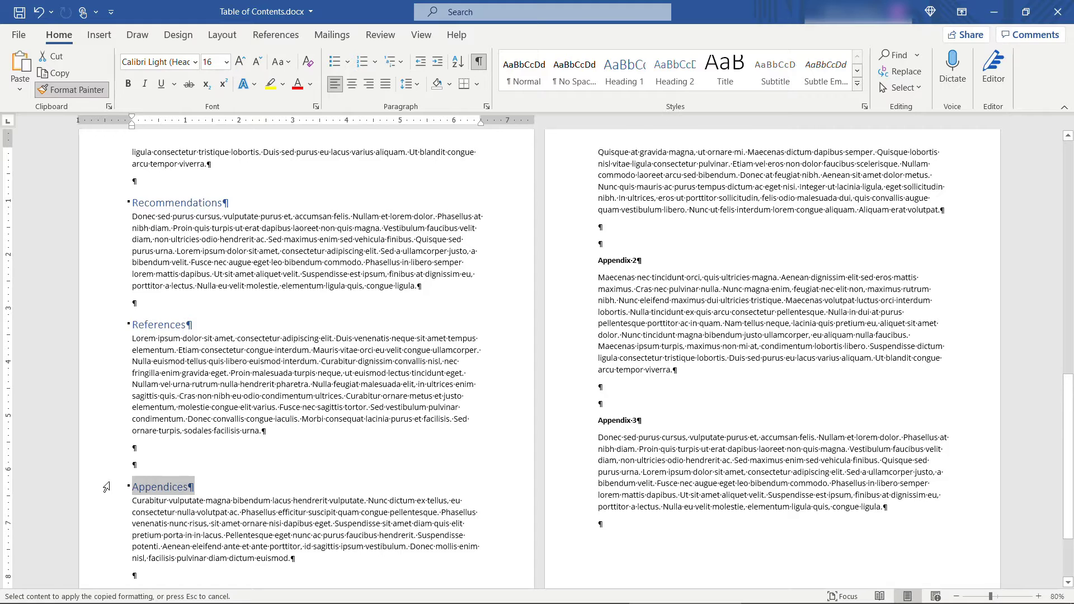
scroll(down, 3)
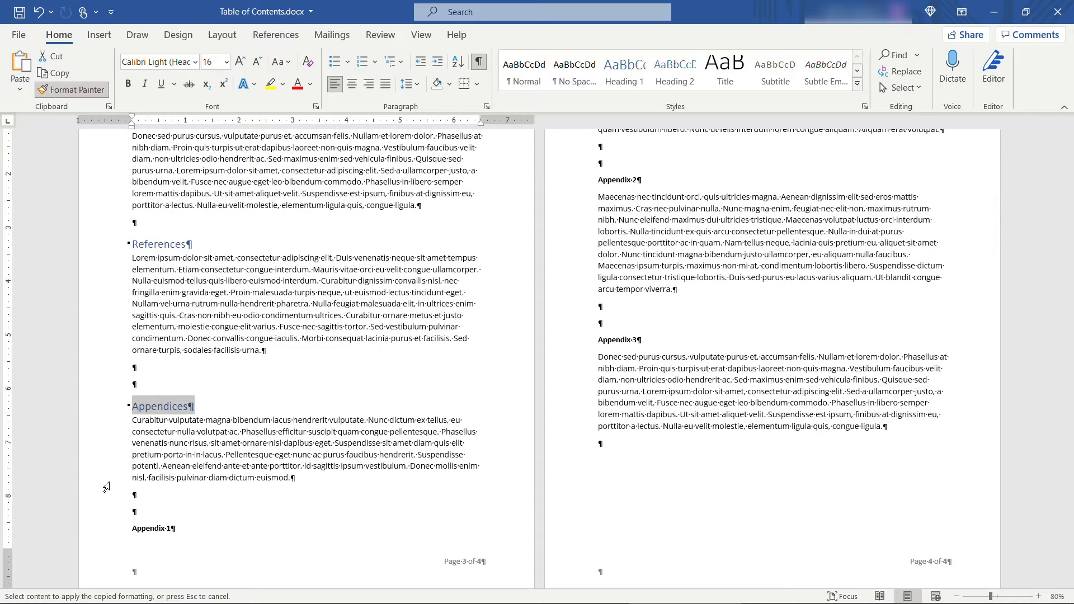
click(154, 528)
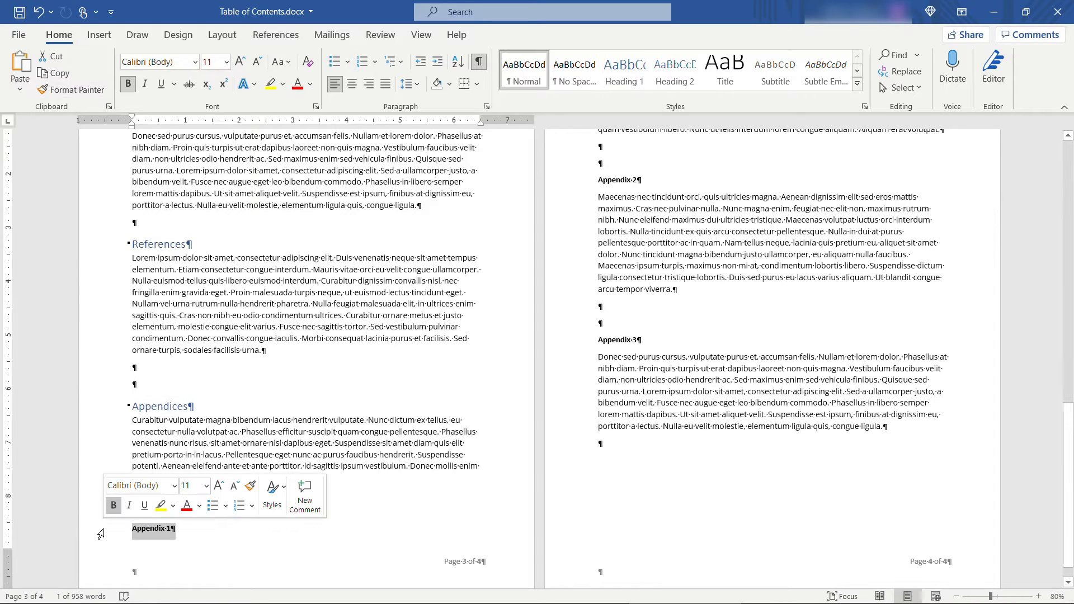
click(675, 70)
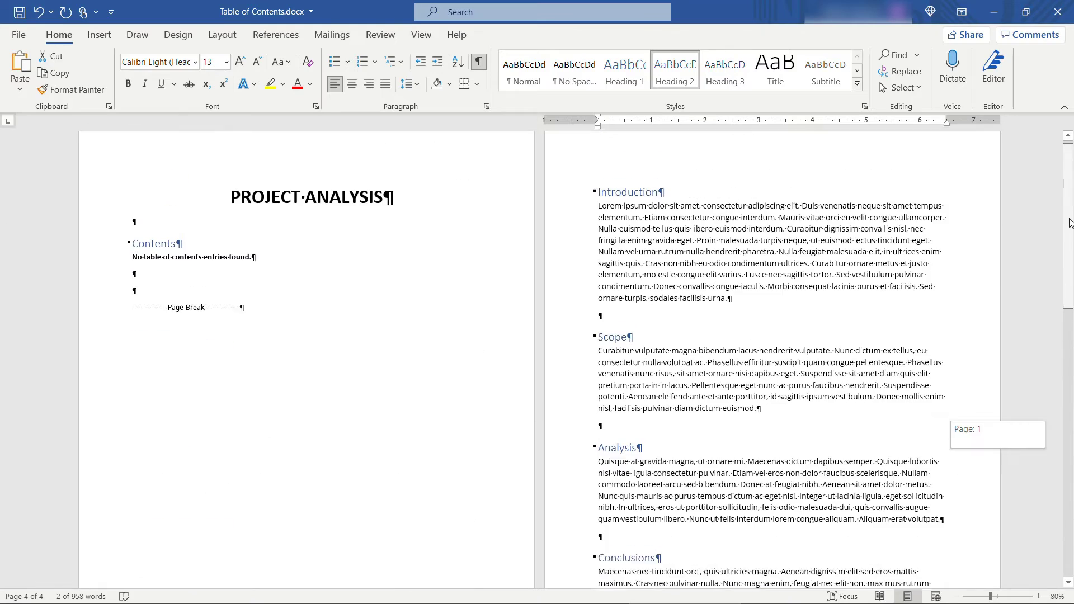
Update the table so every section and Appendix 1–3 appear with page numbers.
scroll(up, 3)
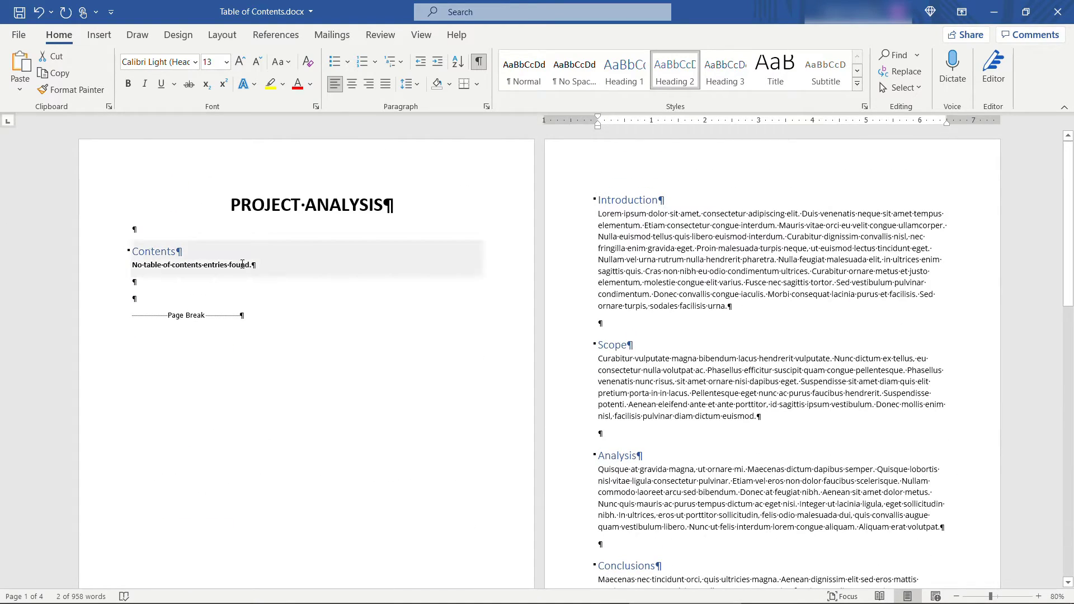
click(192, 264)
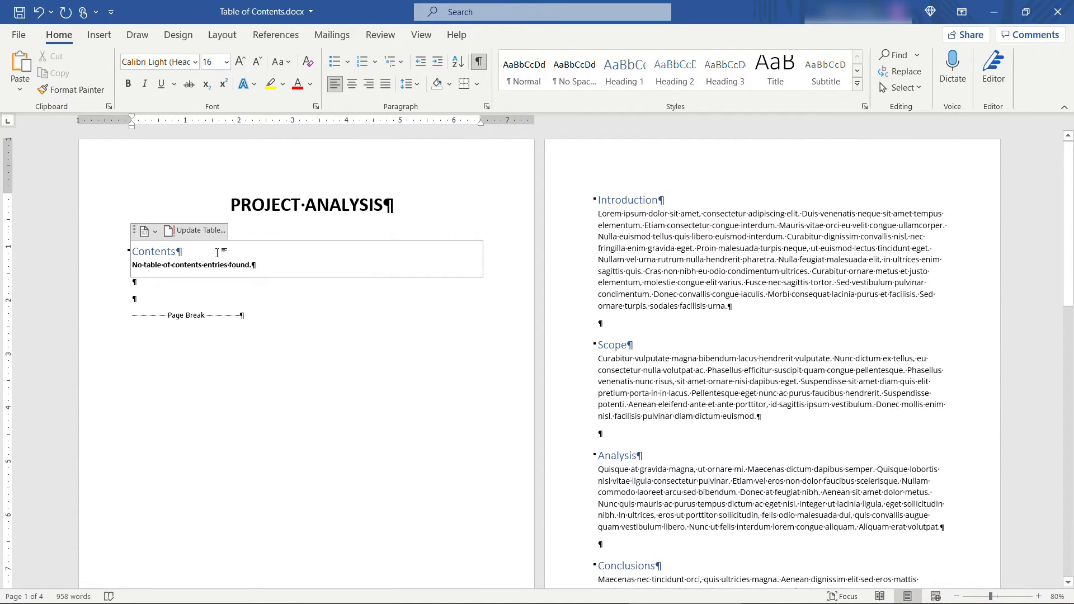
click(199, 229)
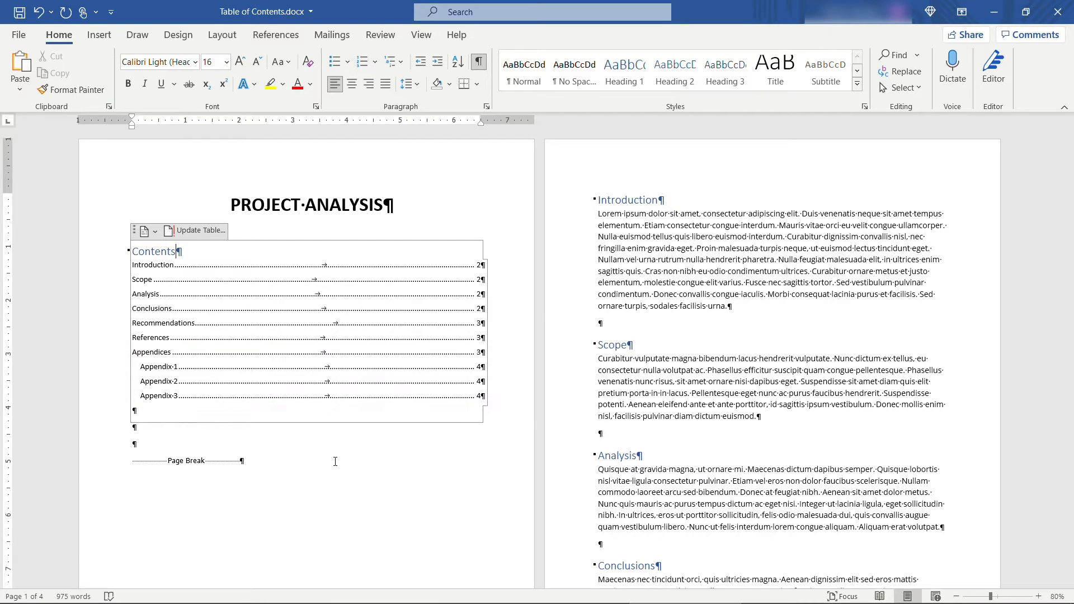
mouse_move(748, 435)
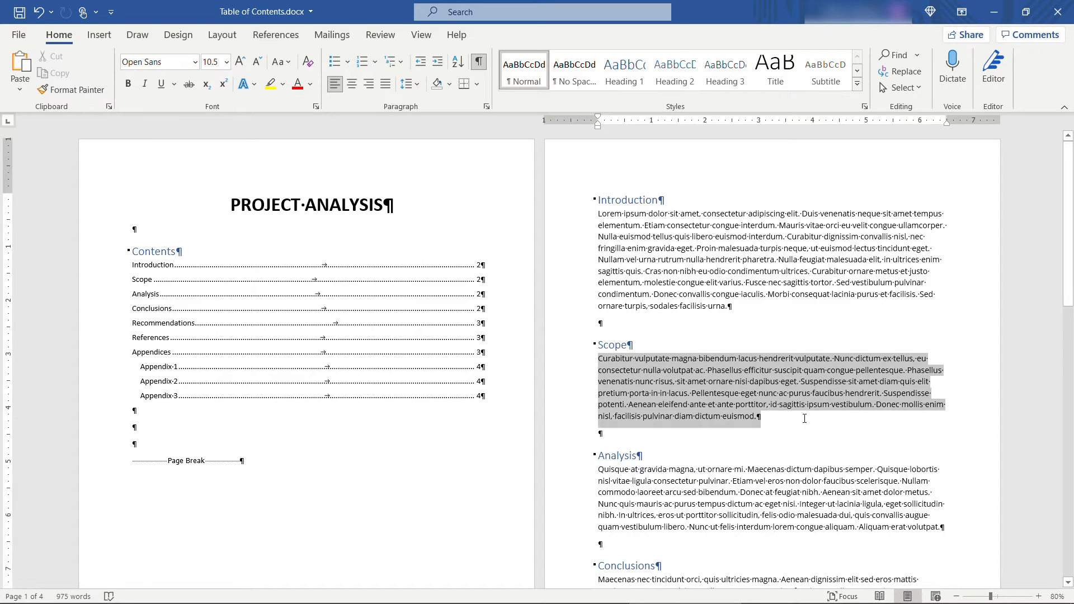
Paste repeated copies of the Scope paragraph to lengthen the section.
key(ctrl+v)
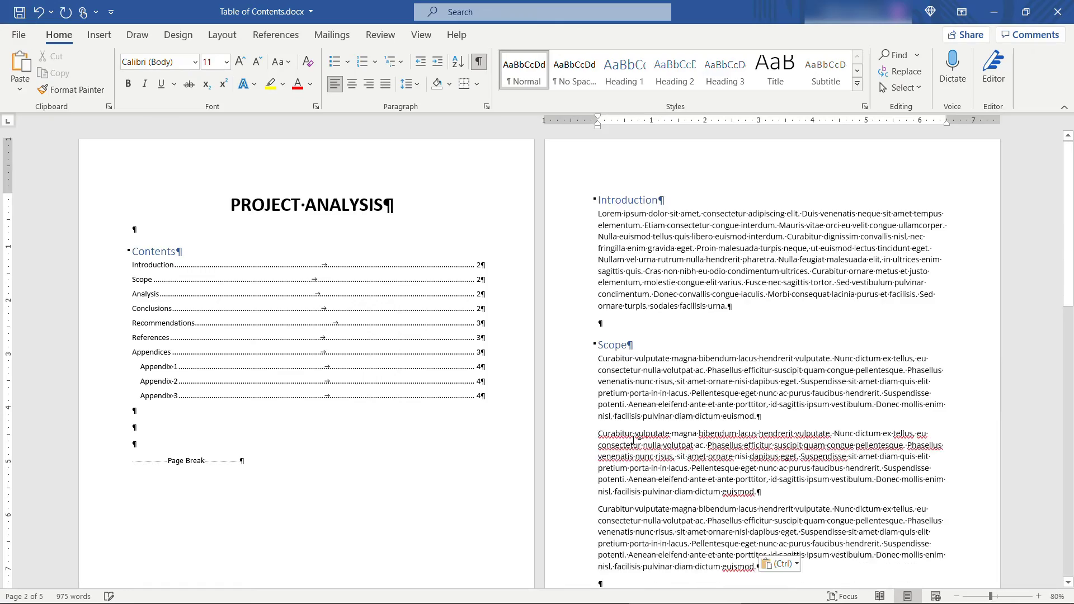
scroll(down, 3)
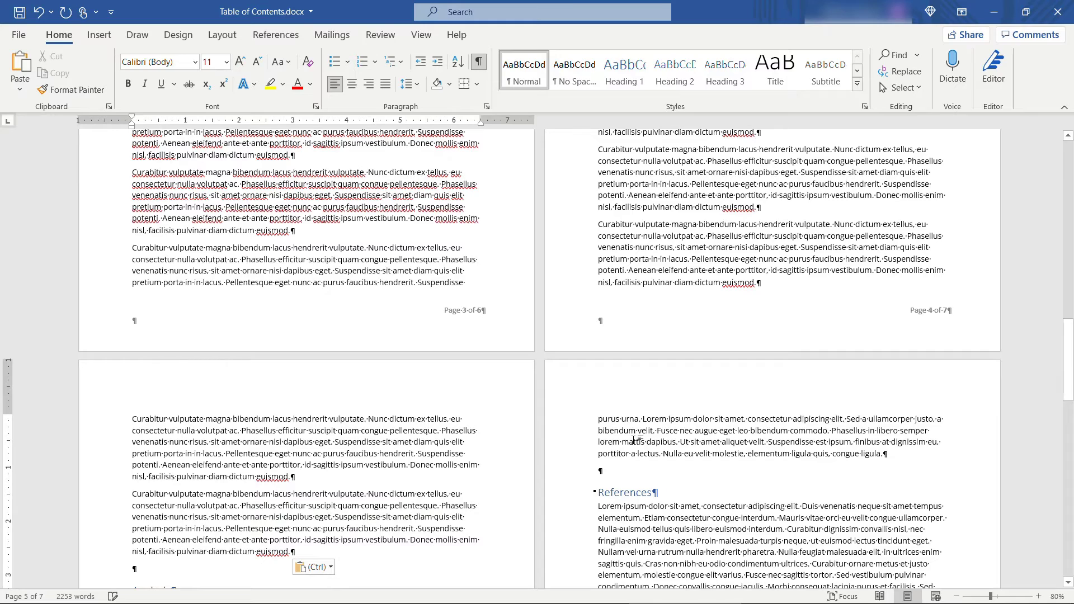
scroll(up, 3)
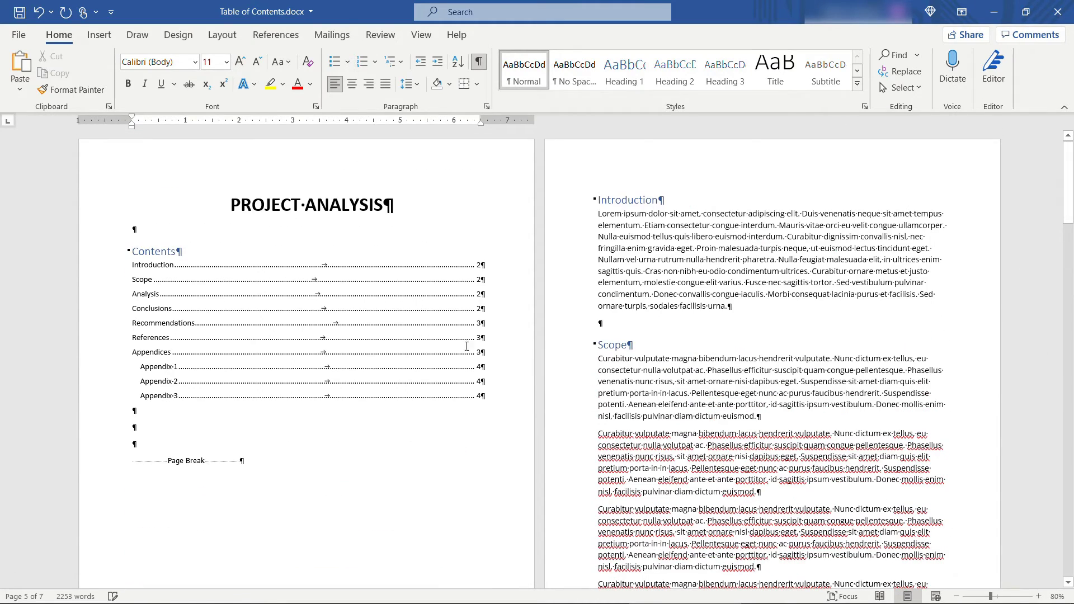
Update the TOC field with page numbers only, then select the Scope section for copying.
right_click(329, 312)
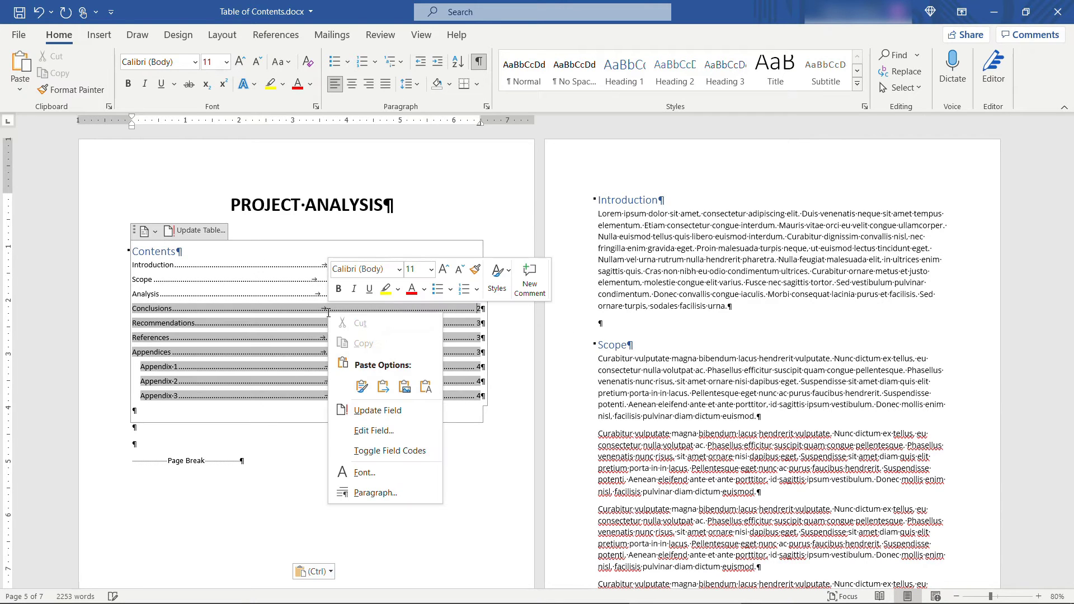
mouse_move(204, 242)
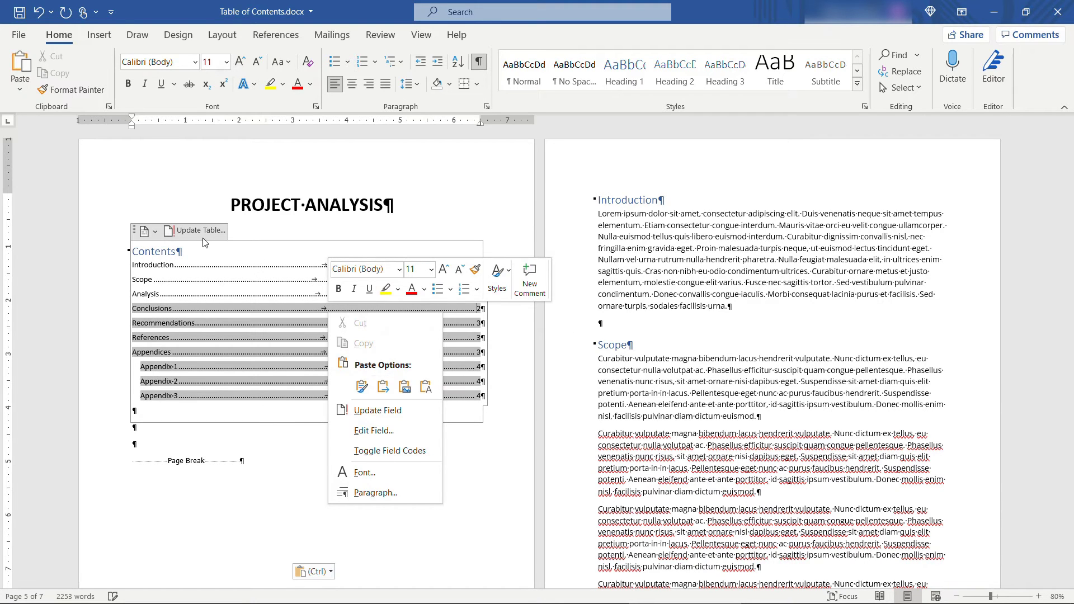
click(378, 409)
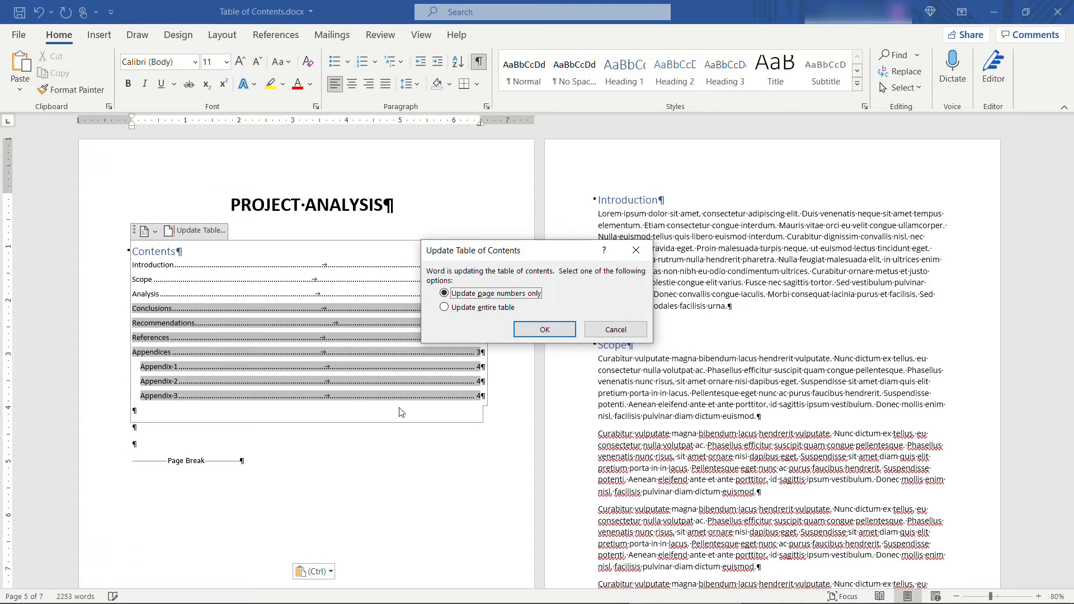
mouse_move(514, 347)
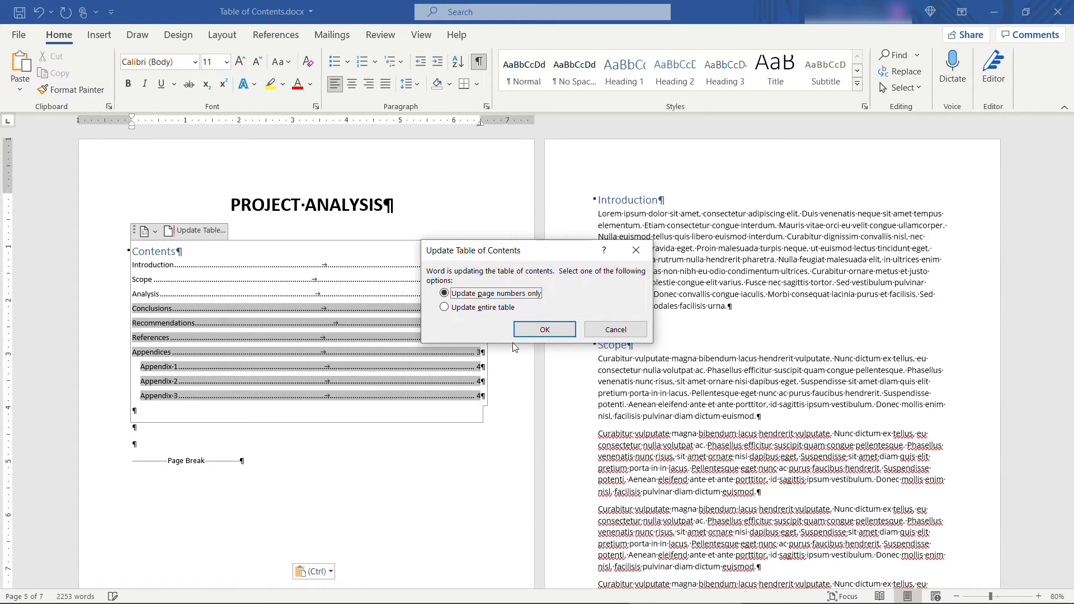
click(543, 329)
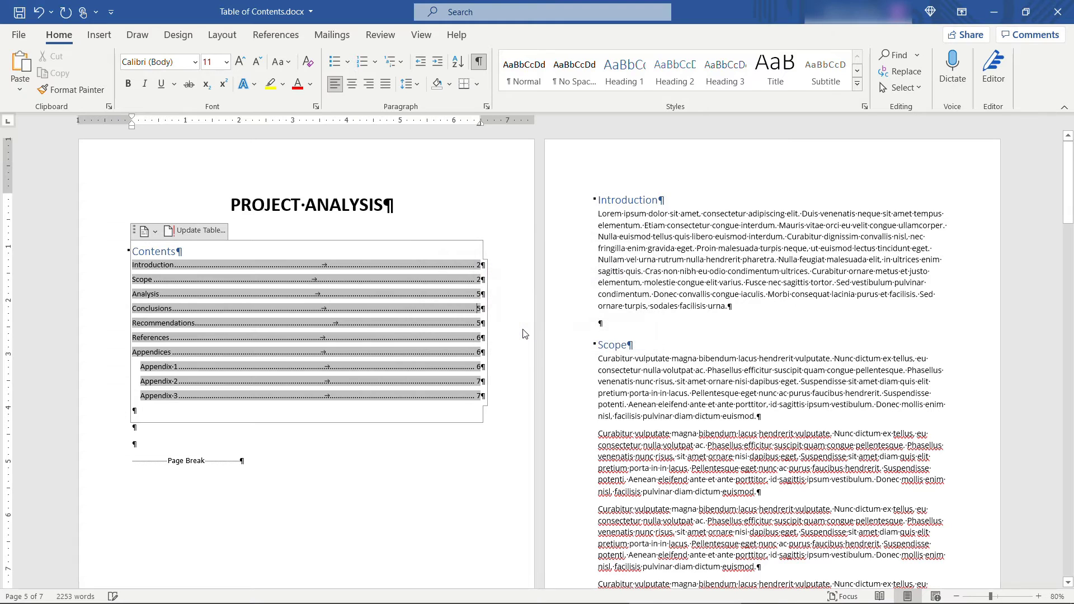
click(434, 448)
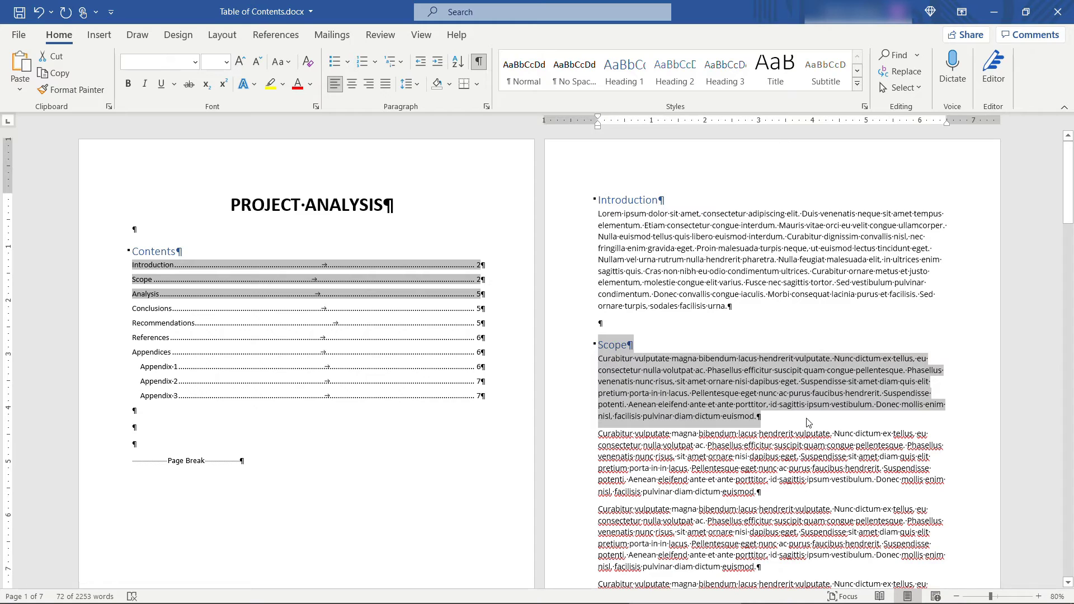
Paste the Scope section as 'Scope Revisited' and update the entire table to list it.
key(ctrl+v)
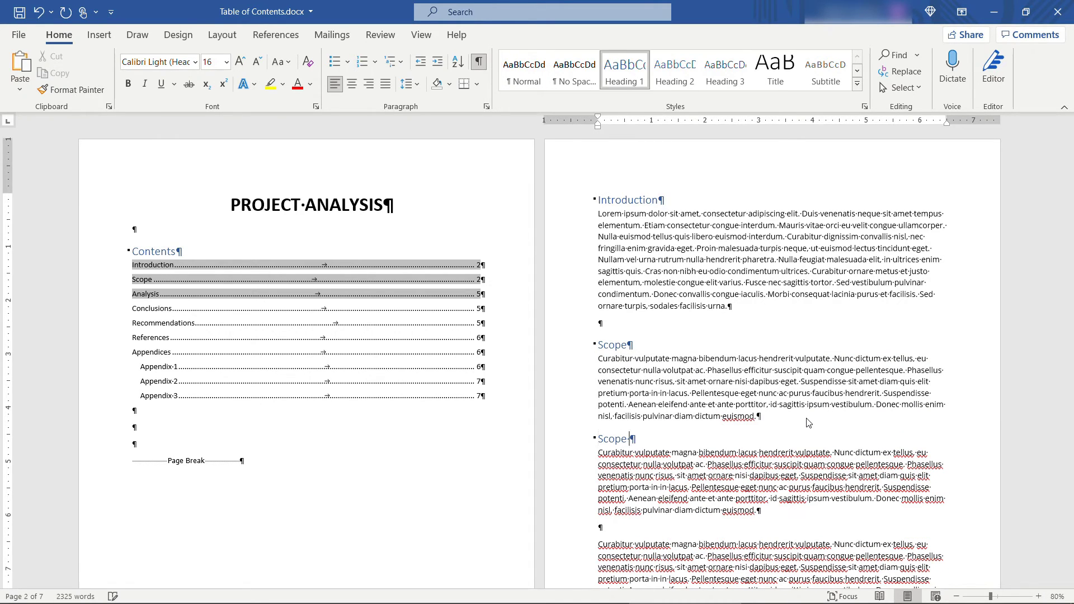
text(Revisited)
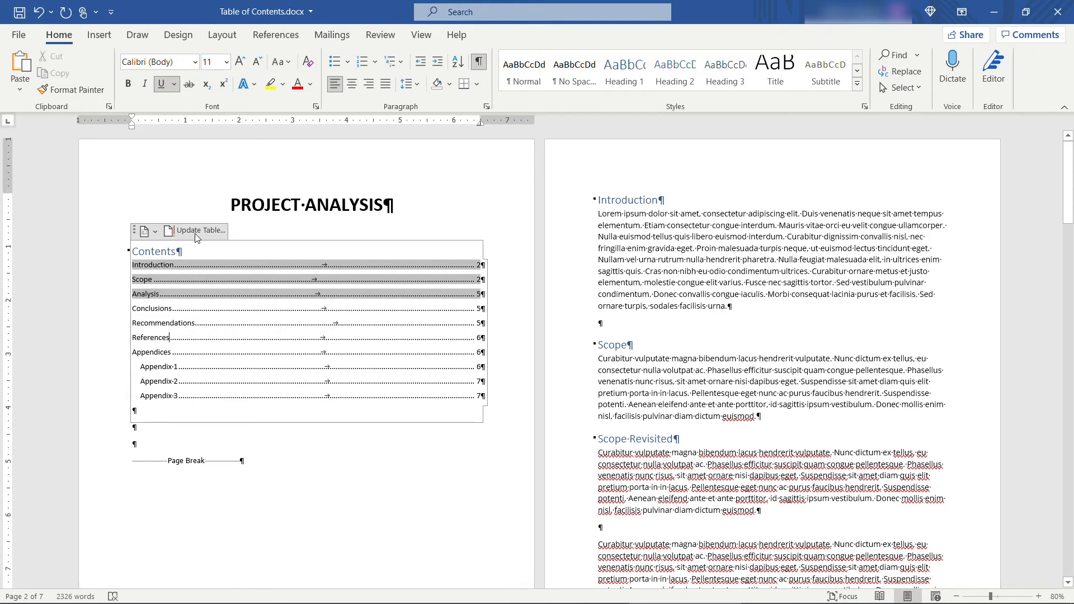
click(199, 230)
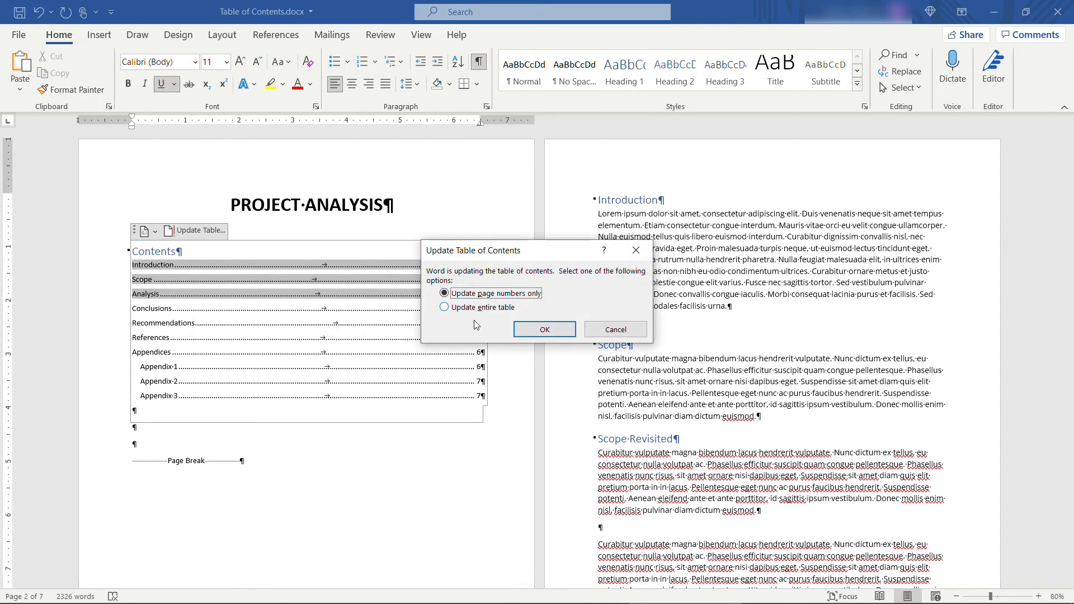
click(443, 307)
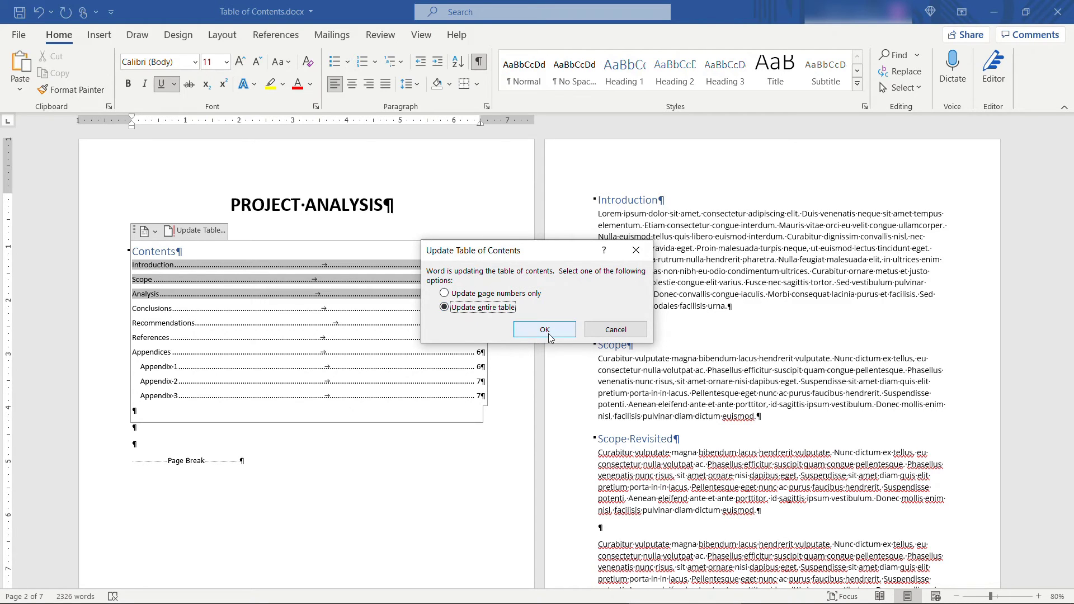
click(544, 330)
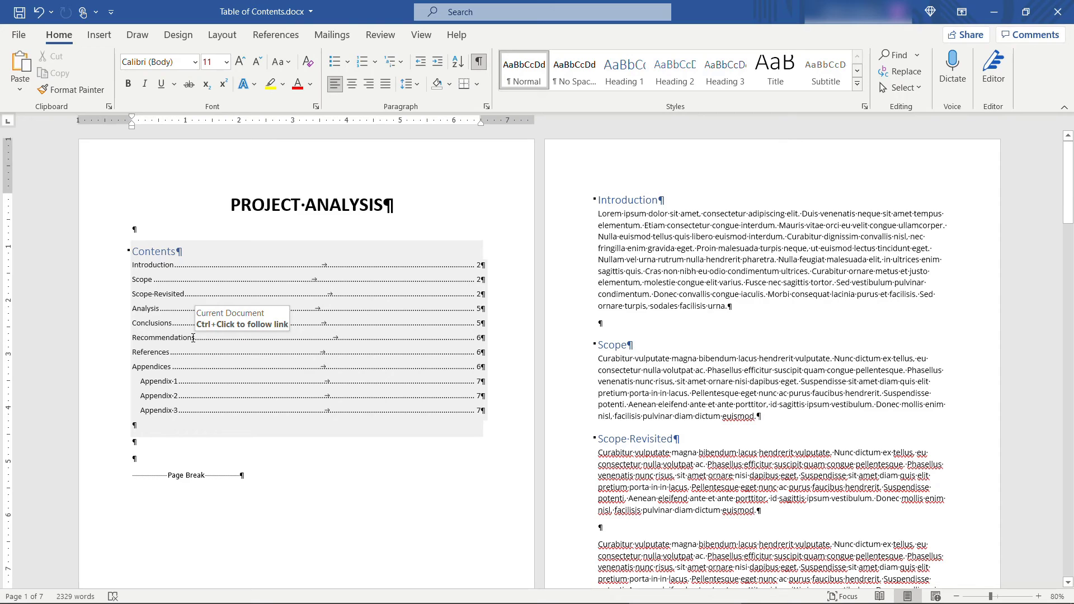
key(ctrl)
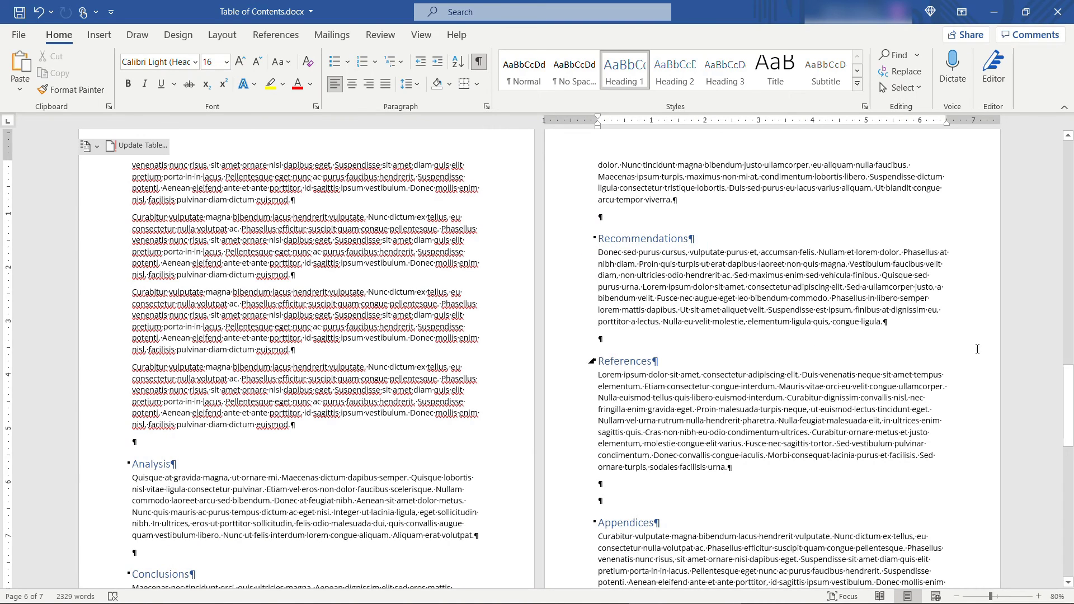
scroll(up, 3)
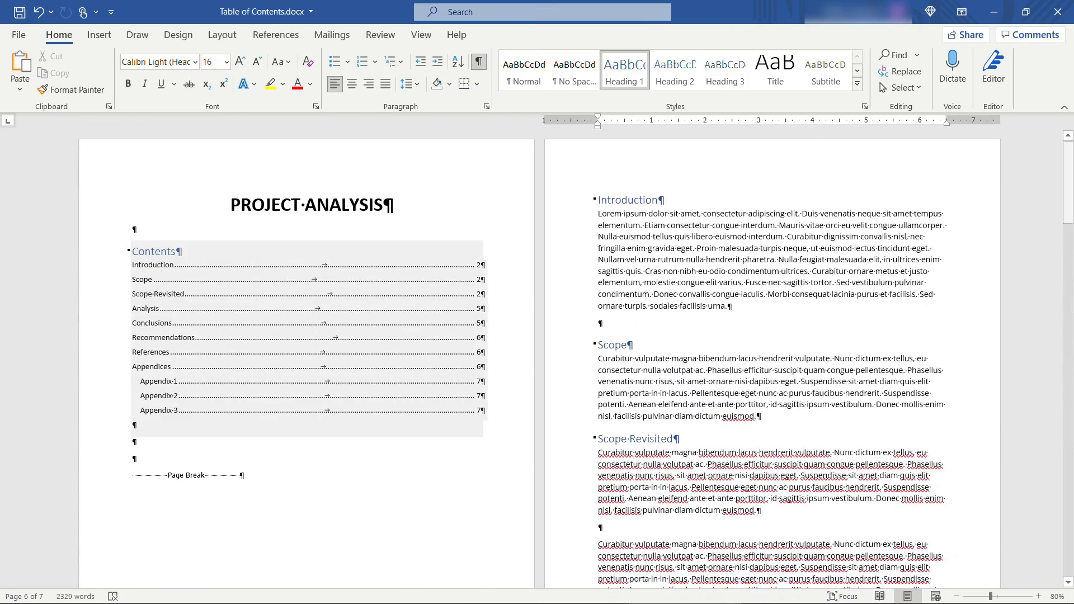
click(284, 456)
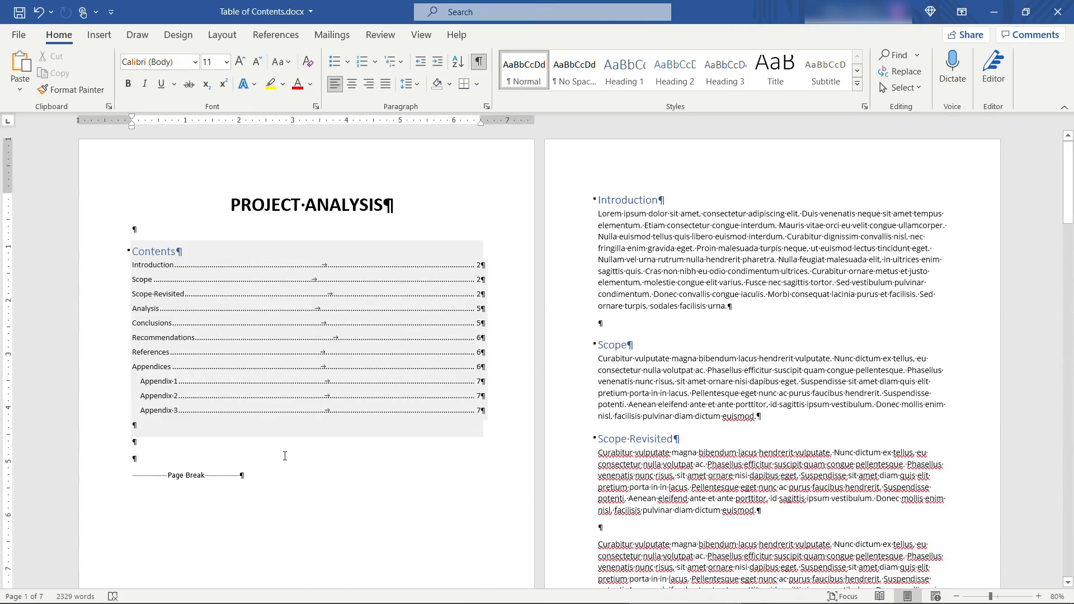